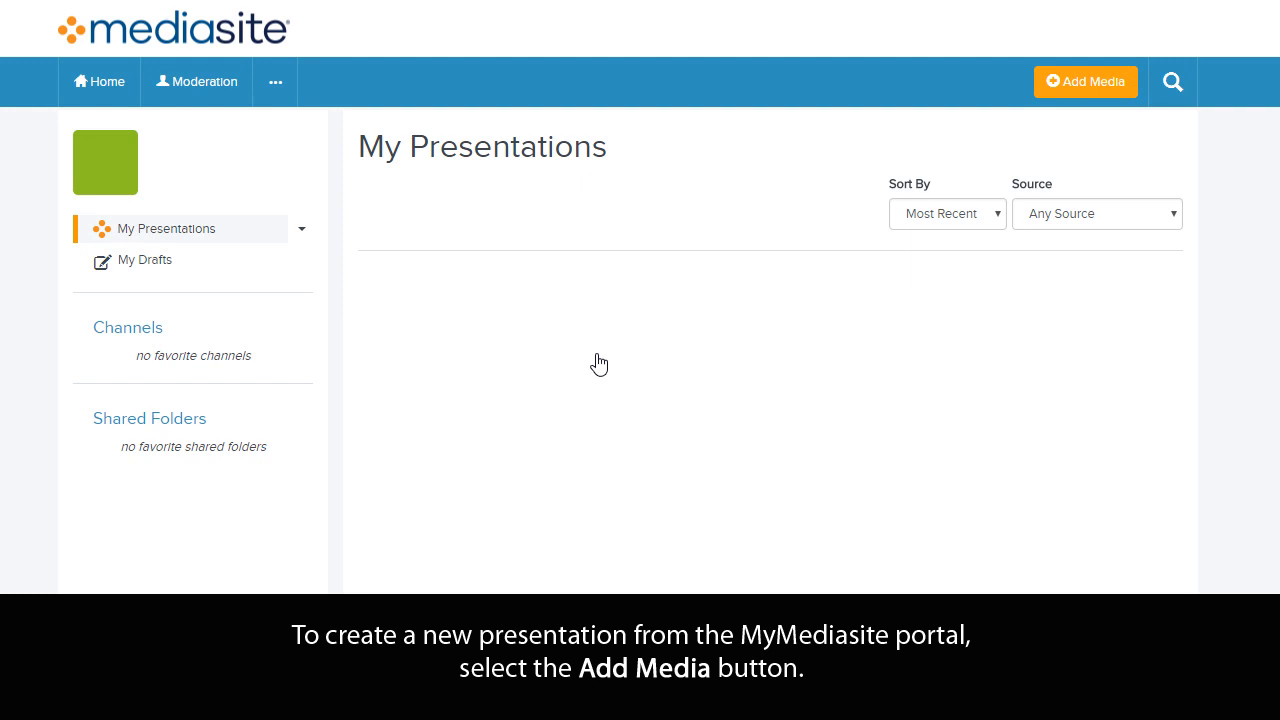
mouse_move(1085, 81)
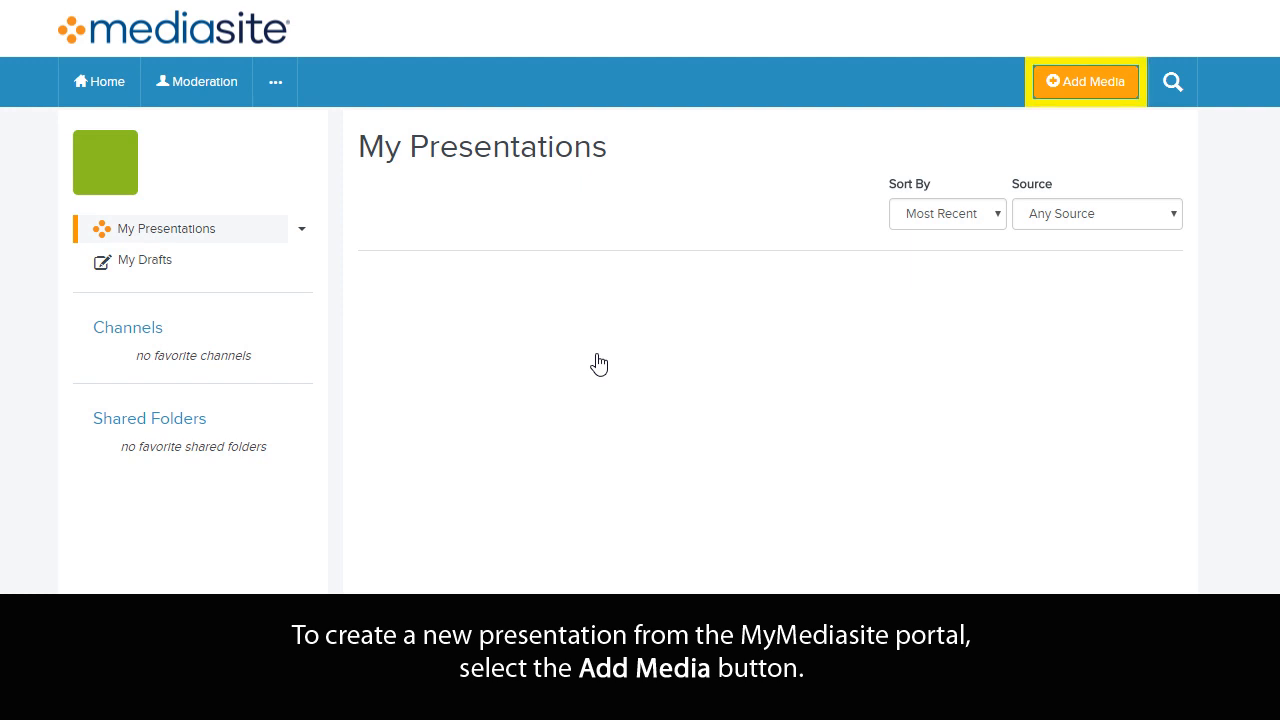
Bring up the Add Media page from the My Mediasite portal top bar
click(1085, 81)
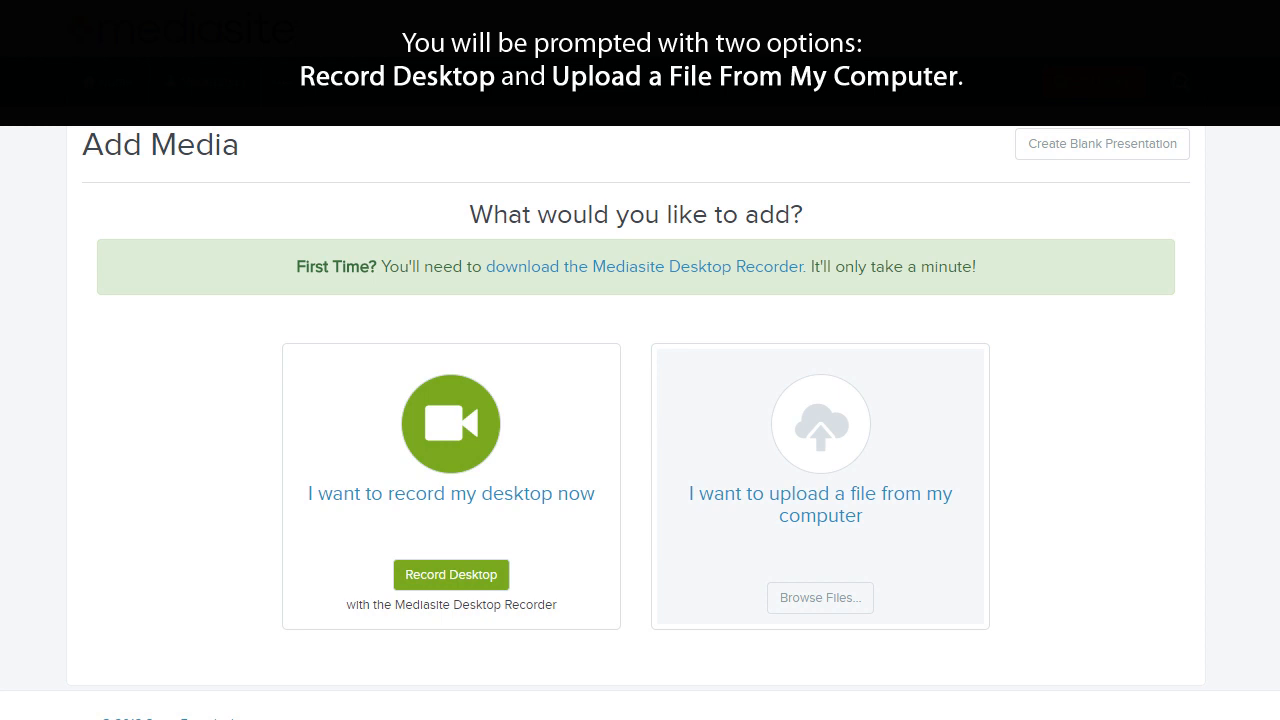
click(450, 486)
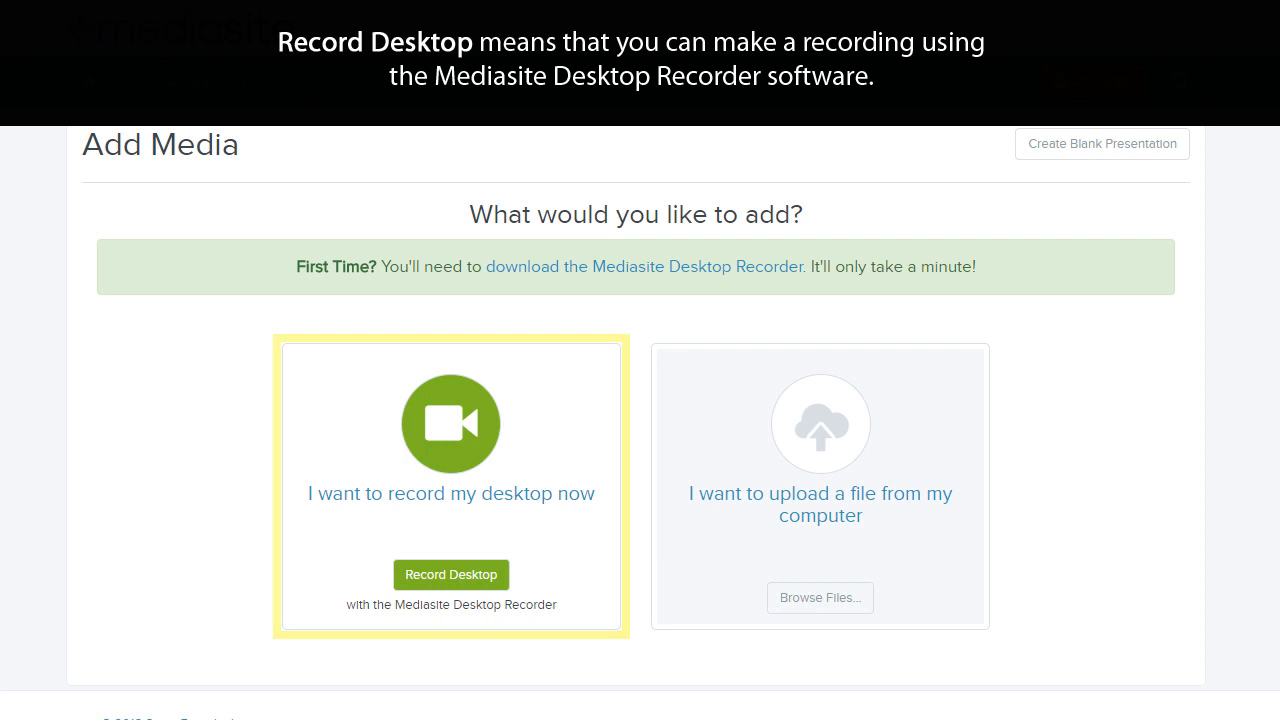
click(820, 485)
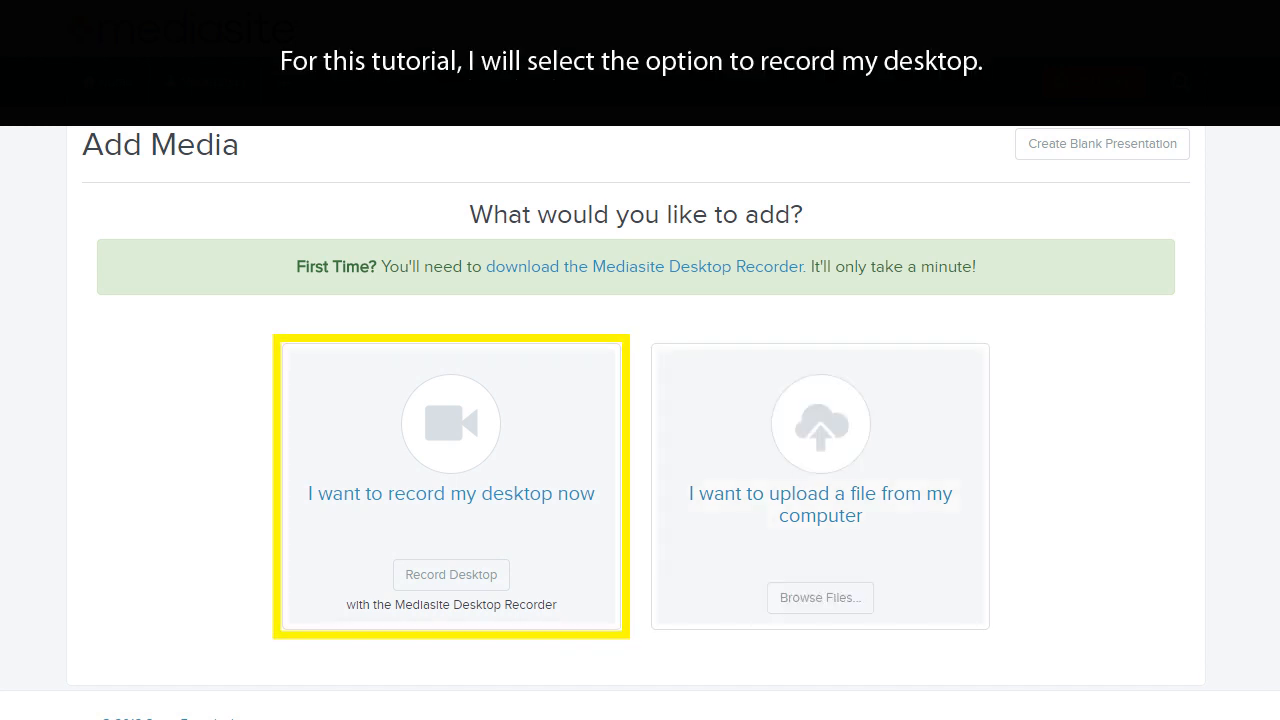
Start a desktop recording named 'Student Test Recording' in My Drafts
click(451, 574)
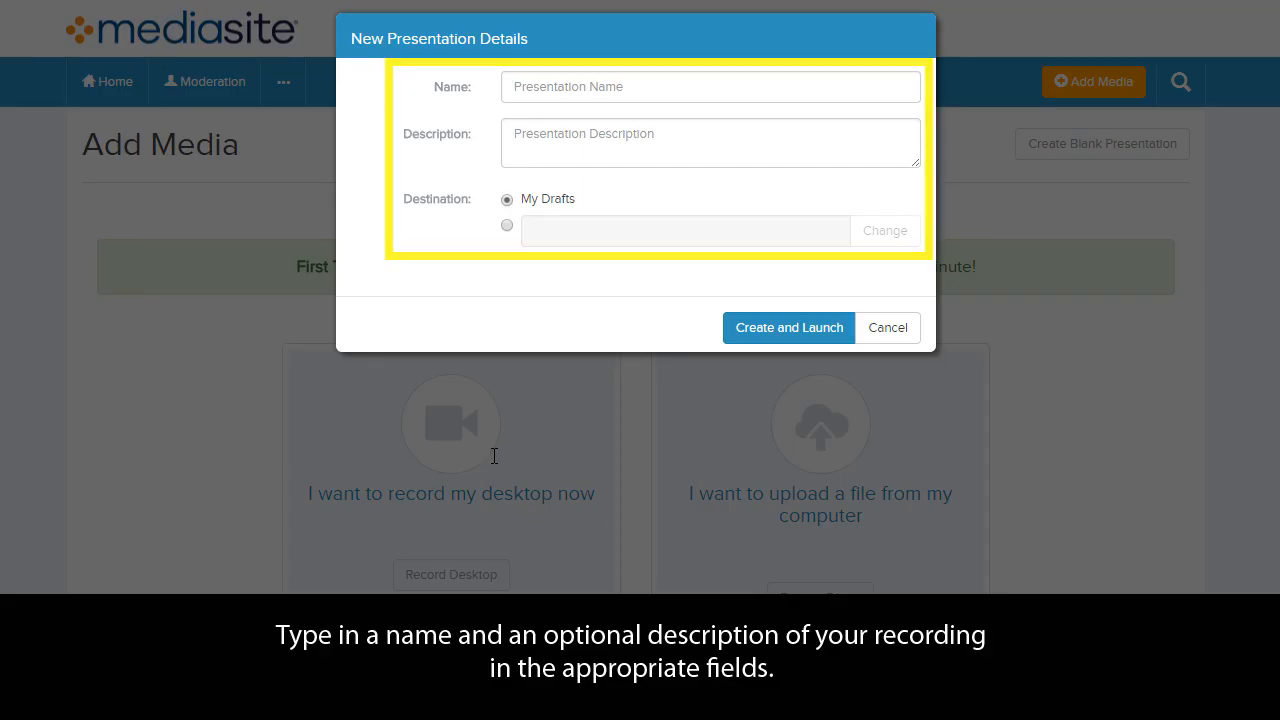
text(Student T)
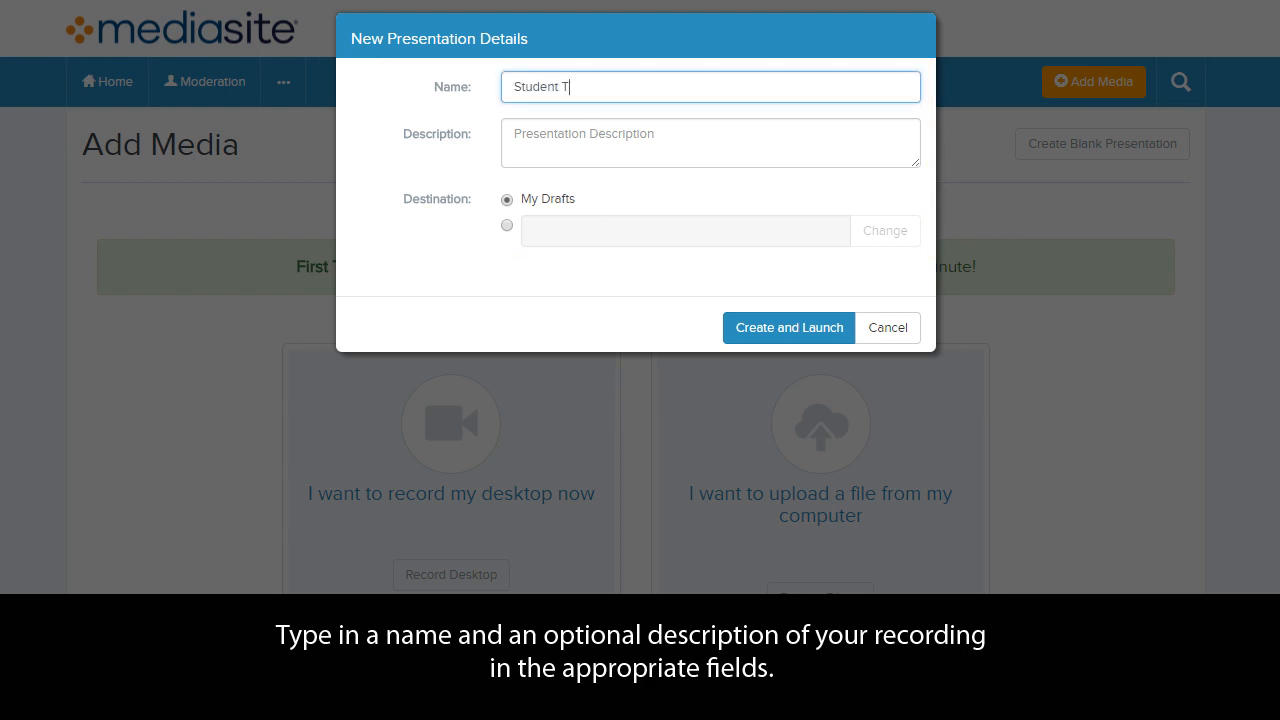
text(est Recording)
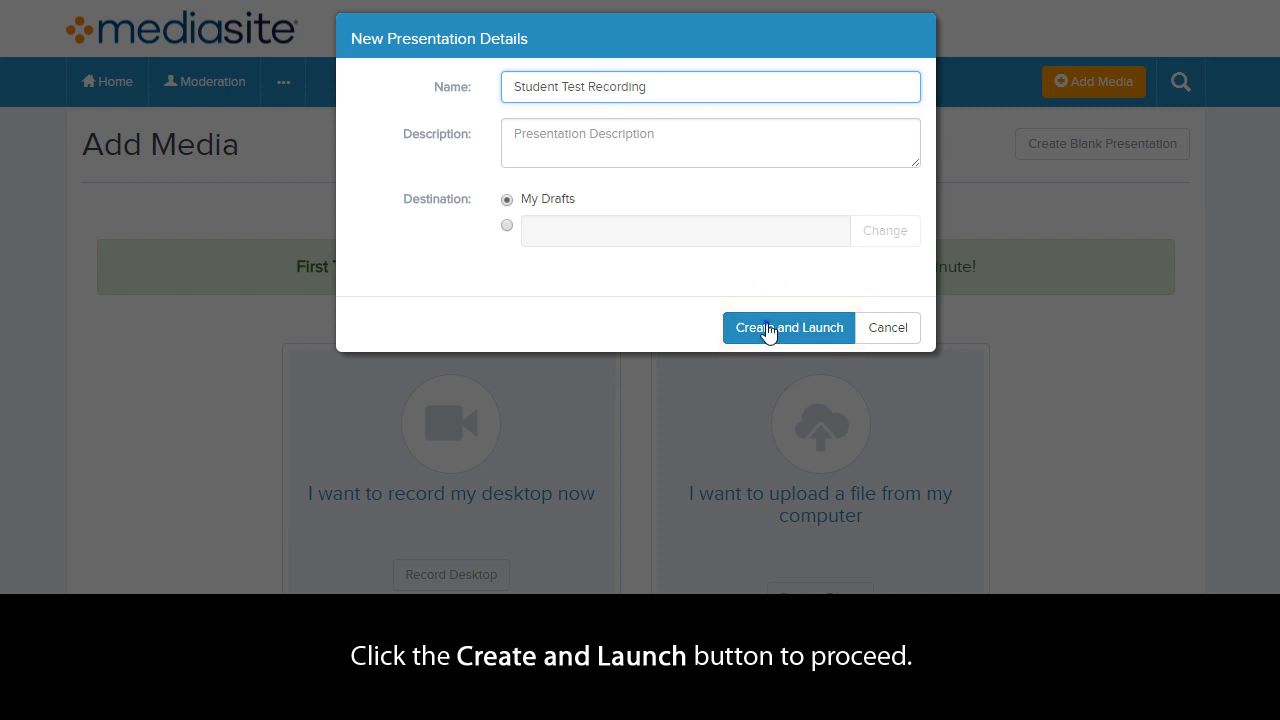
Create the presentation and launch the Desktop Recorder prompt
click(789, 327)
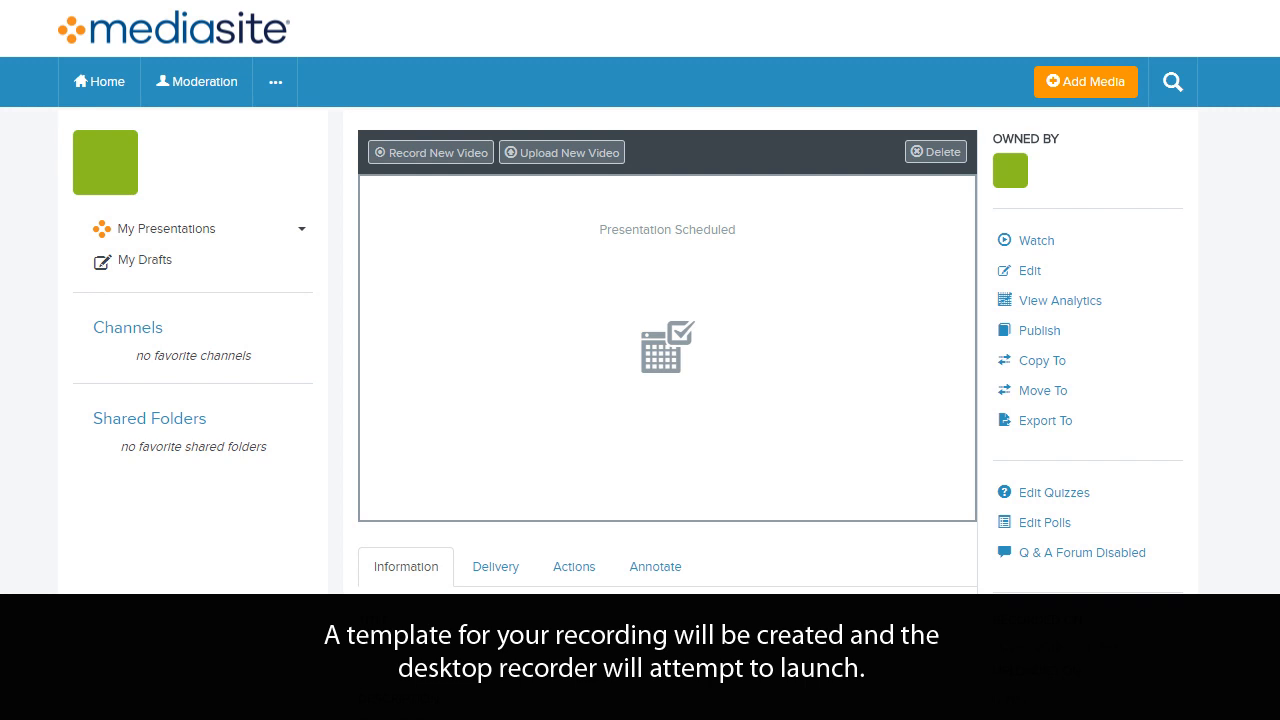
click(431, 152)
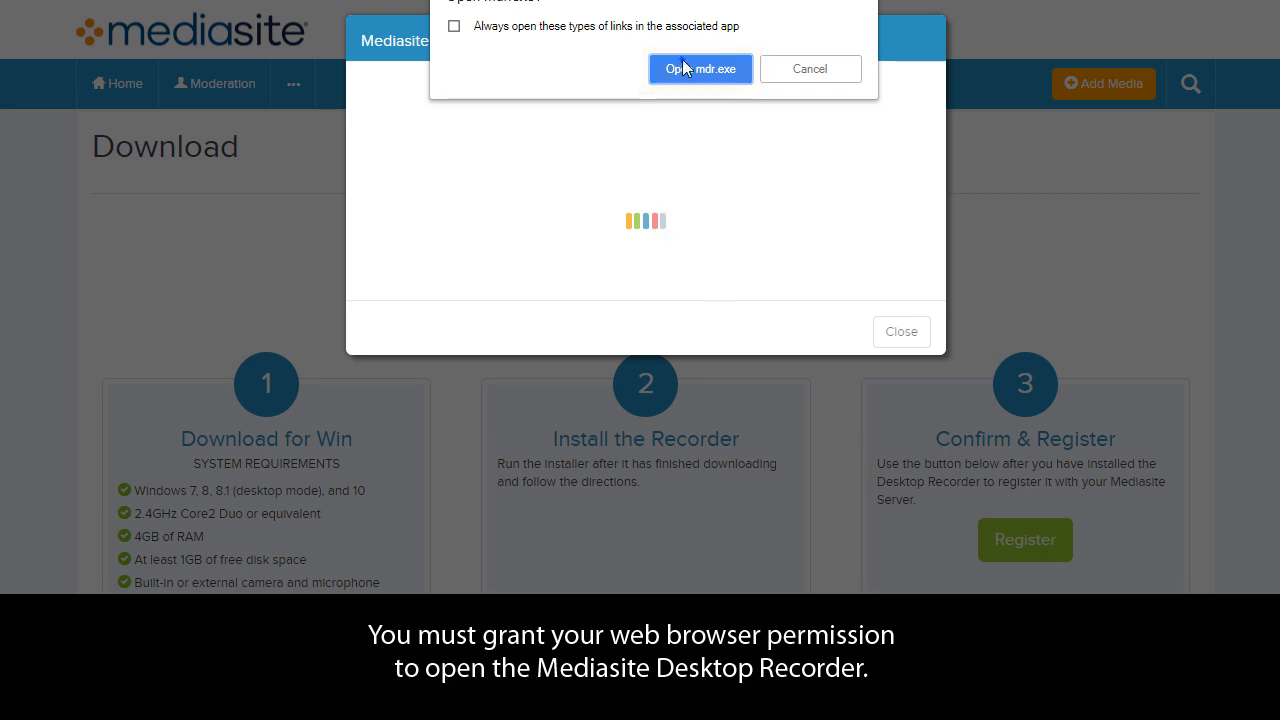
Open mdr.exe and select Screencast + Video as the recording type
click(700, 69)
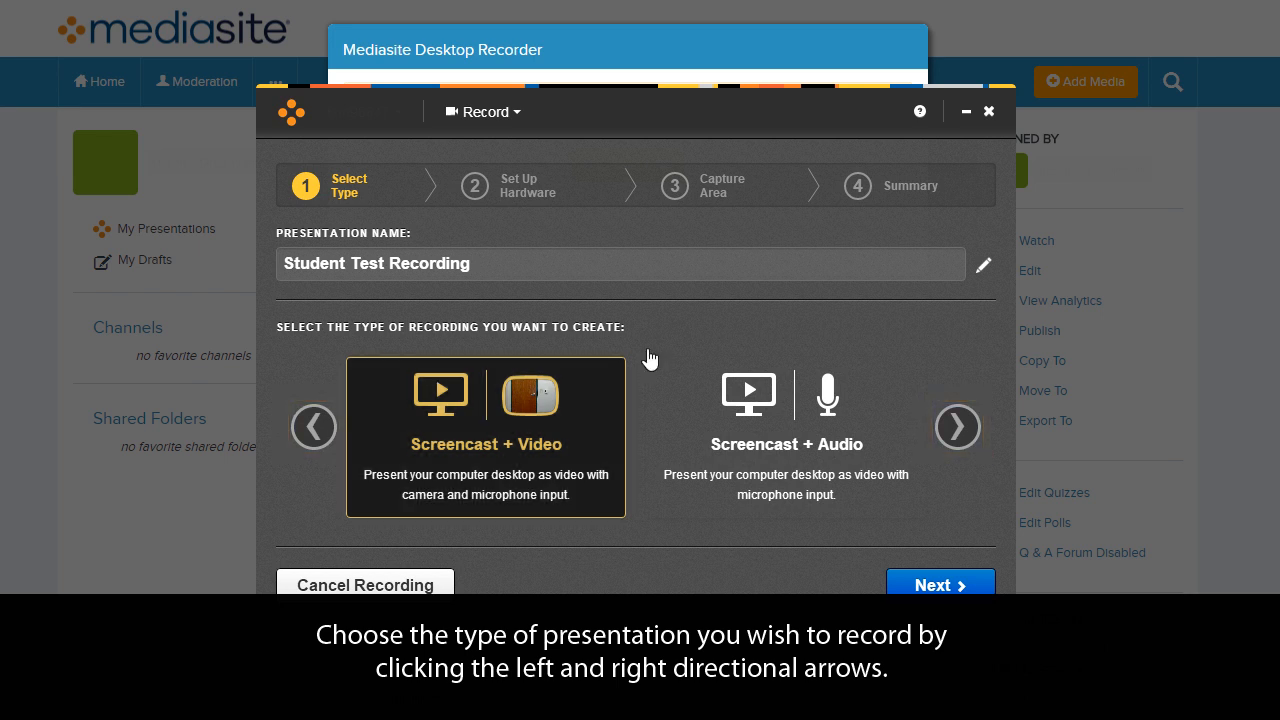
mouse_move(955, 427)
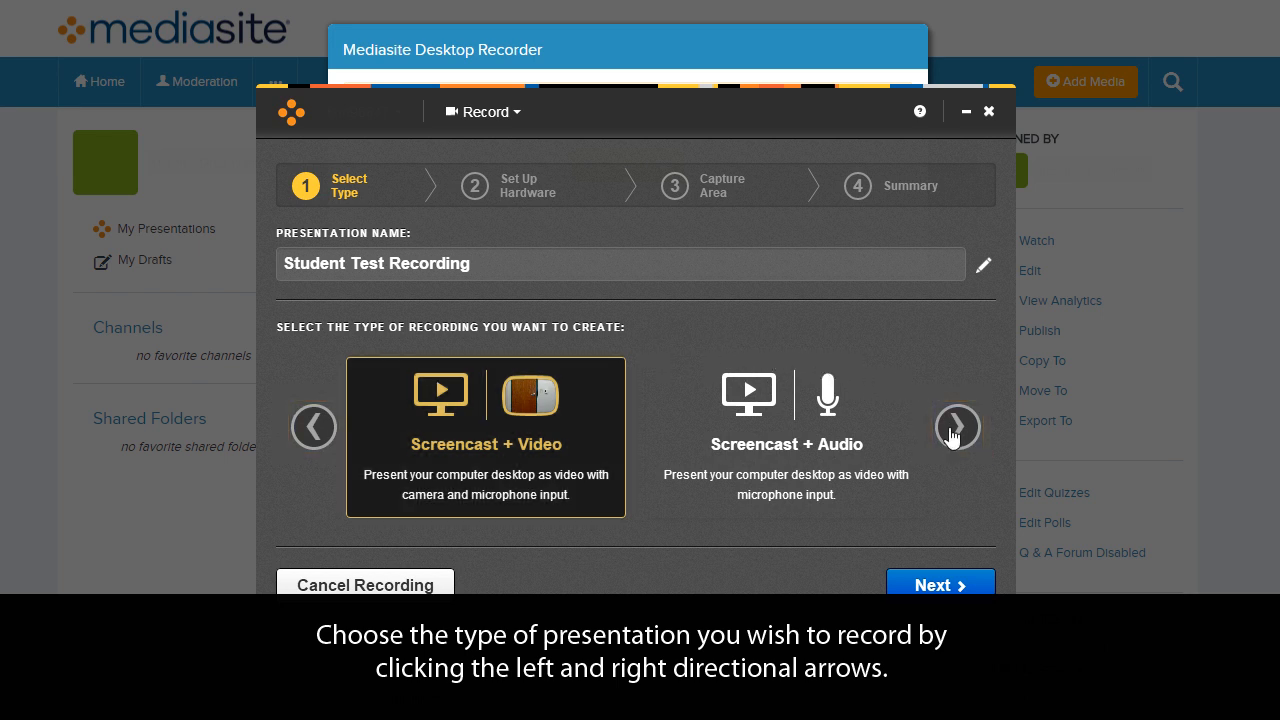
click(957, 426)
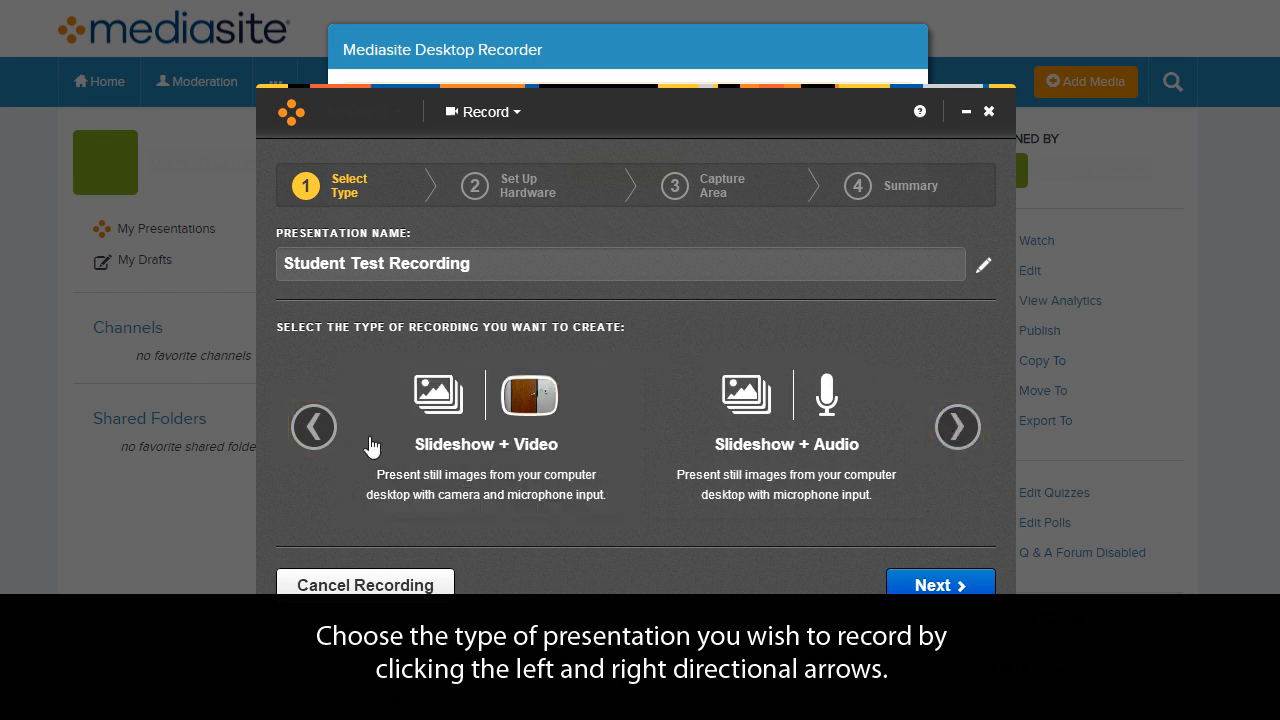
click(957, 426)
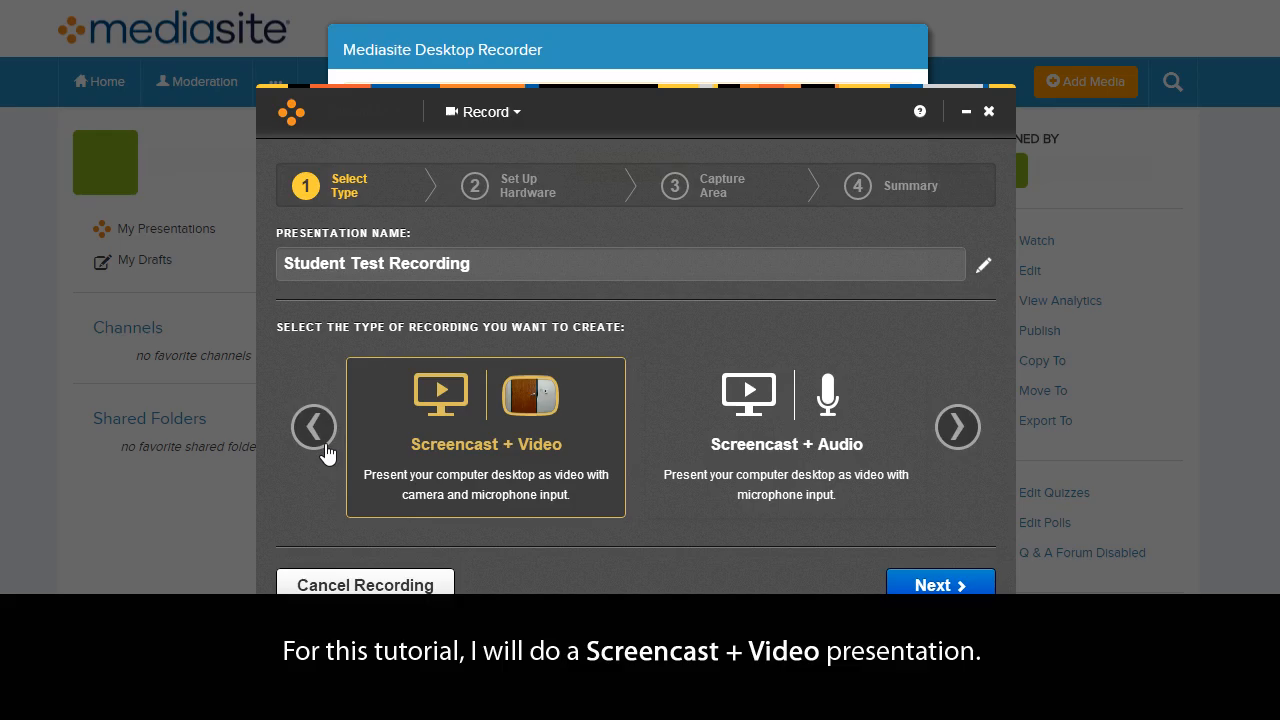
click(485, 437)
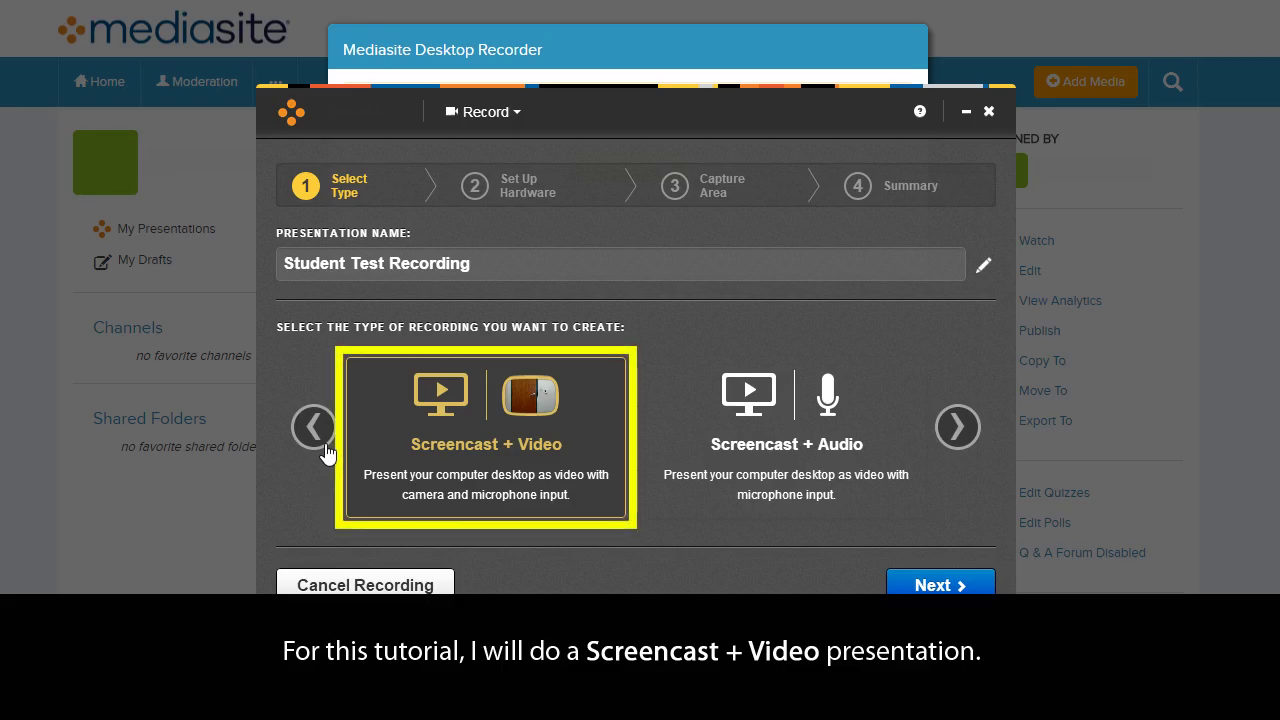
mouse_move(455, 410)
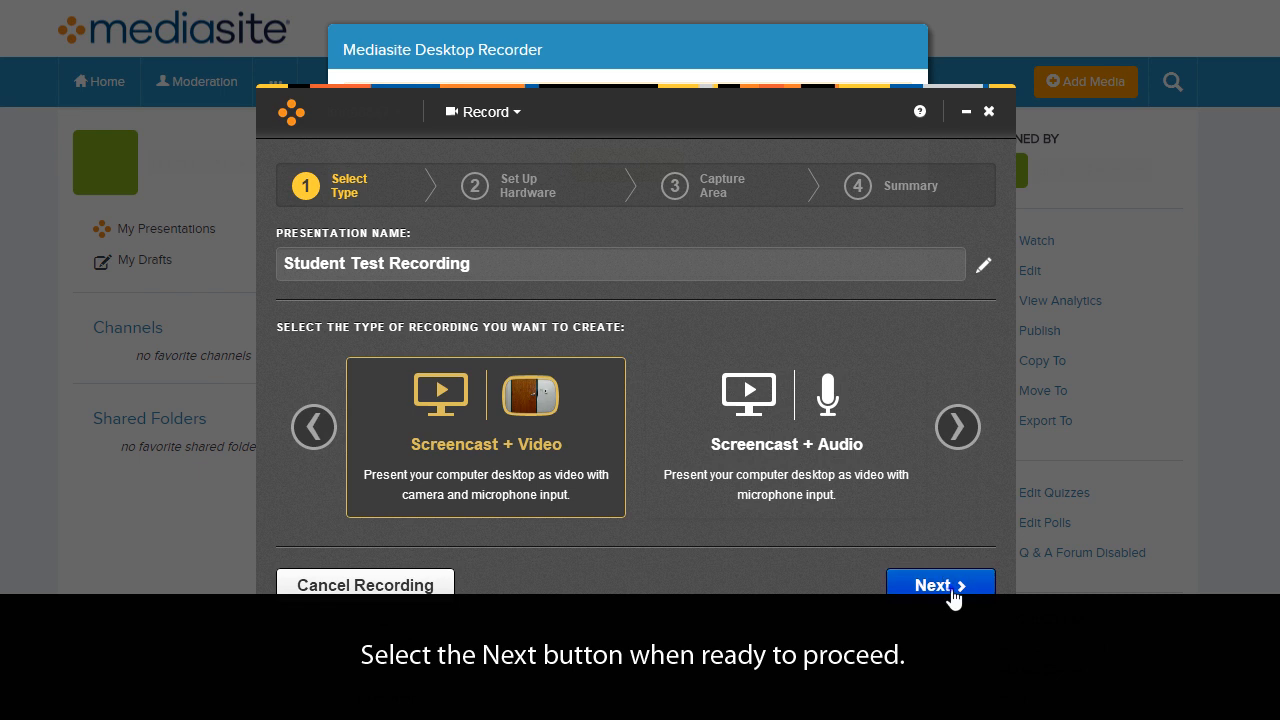
Advance to hardware setup with the HD Webcam C310 at 1280 x 720
click(939, 584)
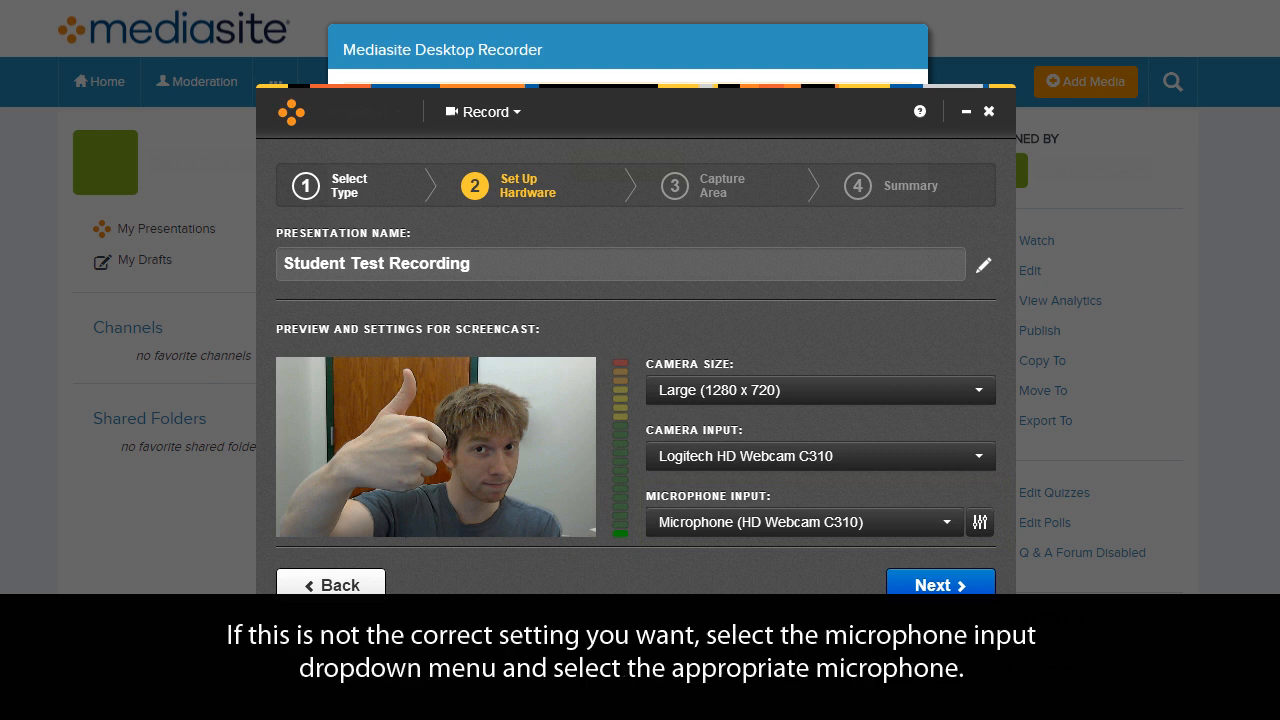
mouse_move(945, 522)
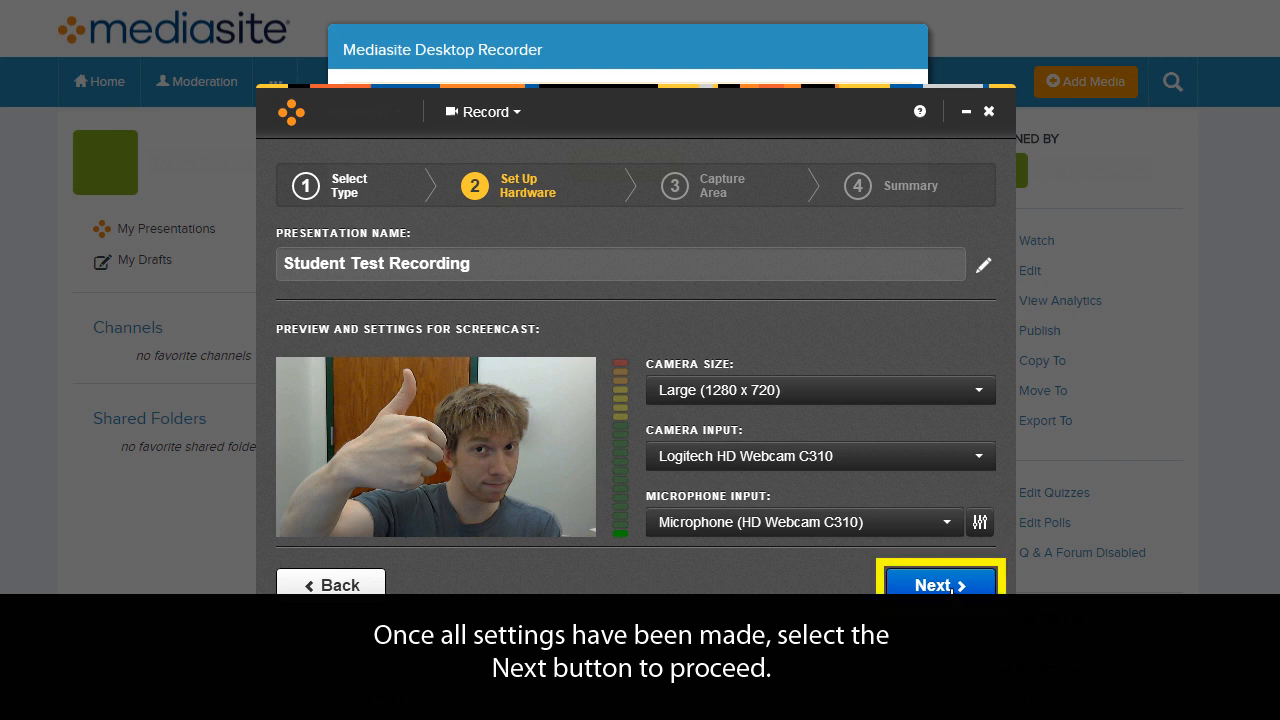
Choose Desktop 1 (1600x900) as the capture area and confirm it
click(938, 585)
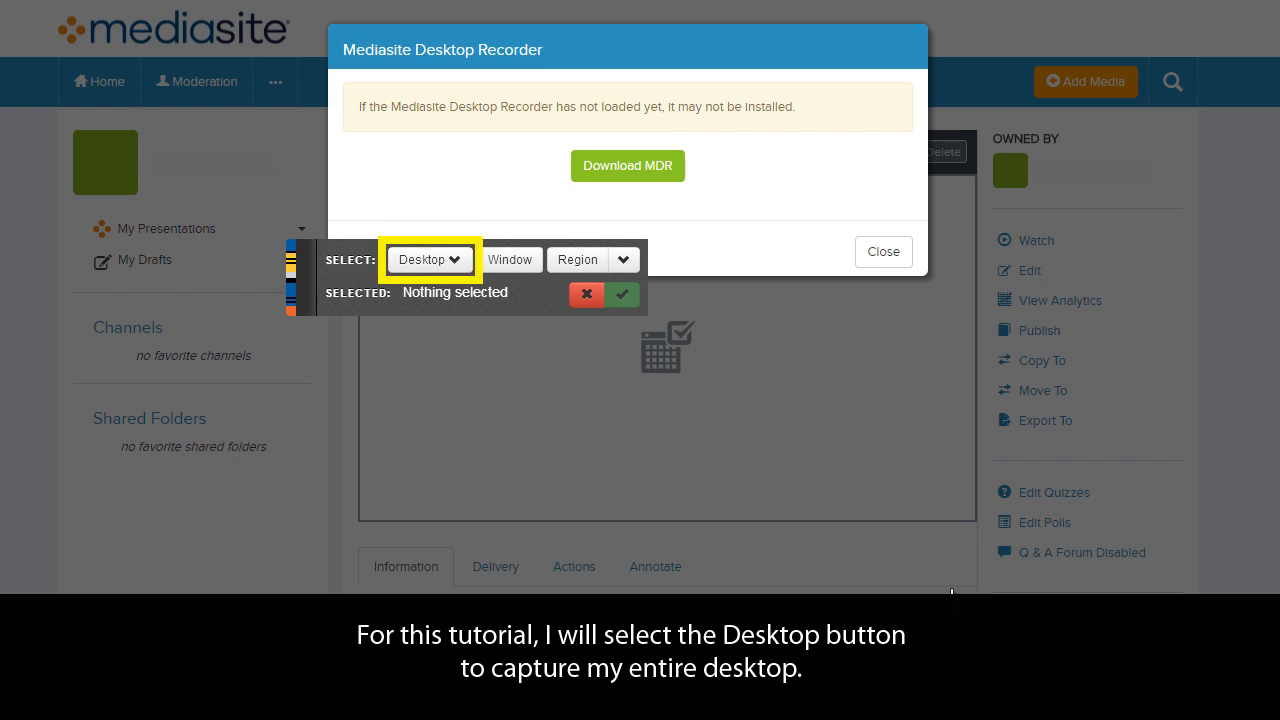
mouse_move(430, 259)
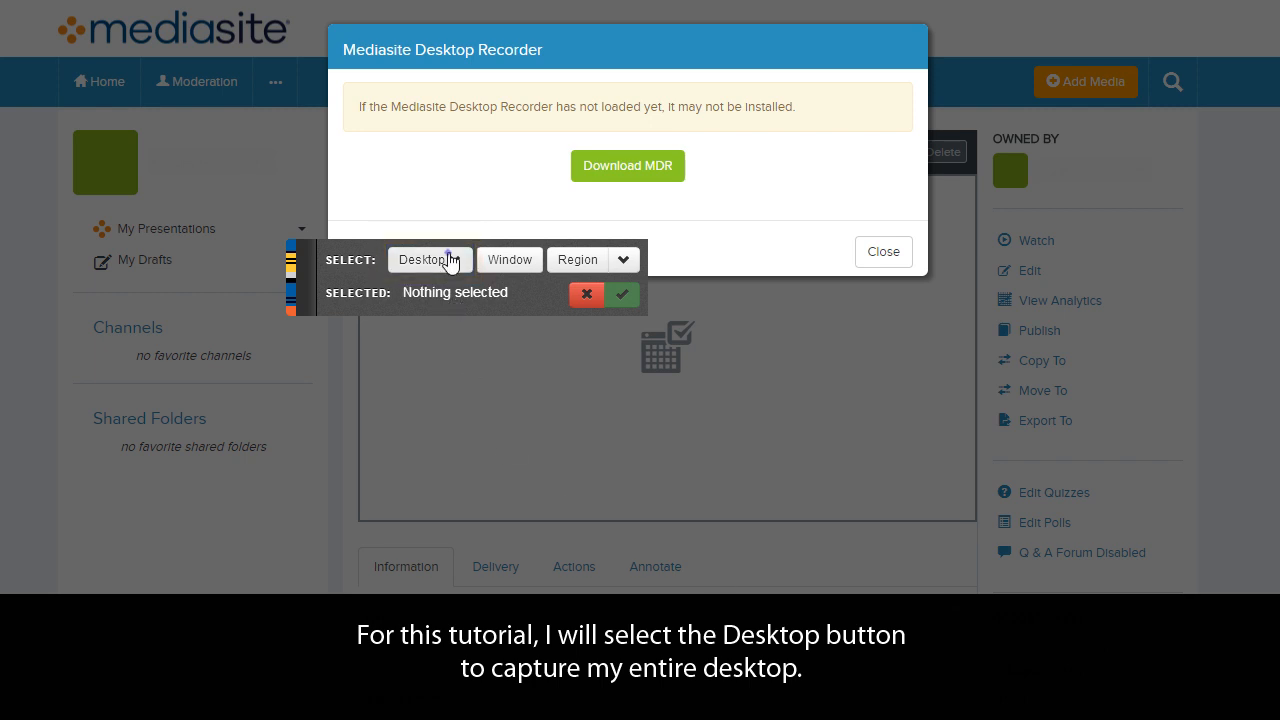
click(430, 259)
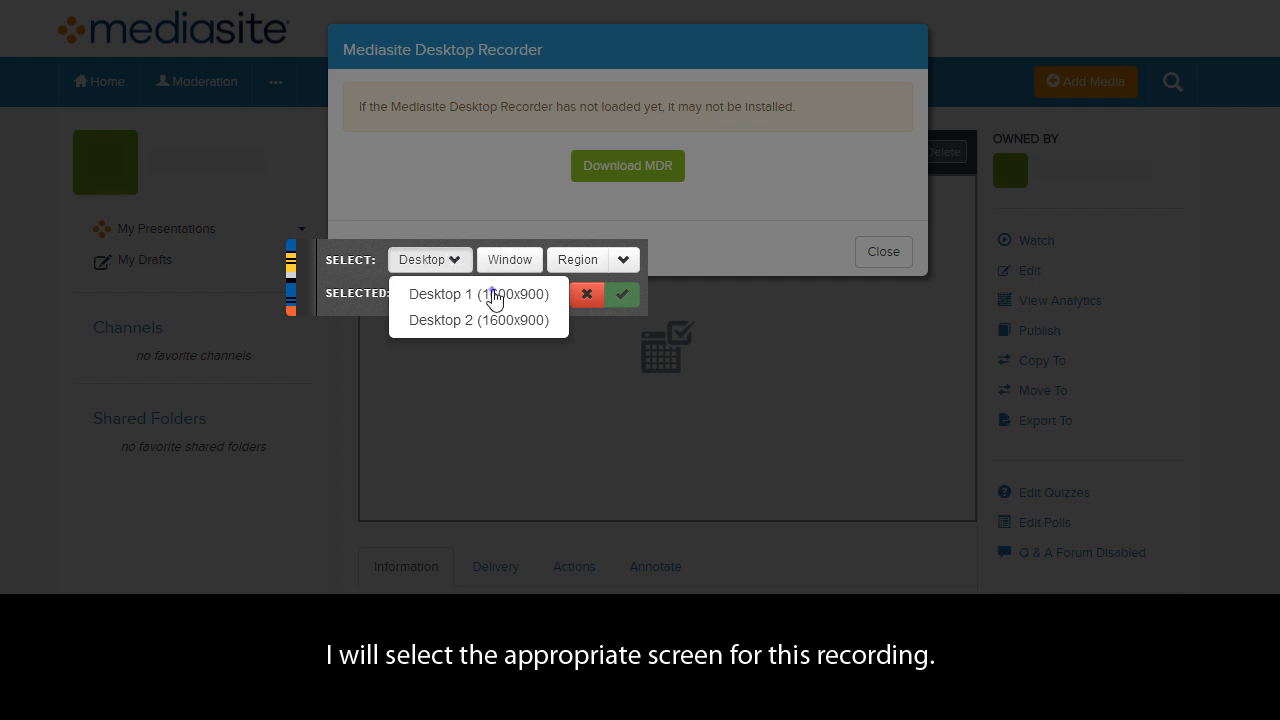
click(478, 293)
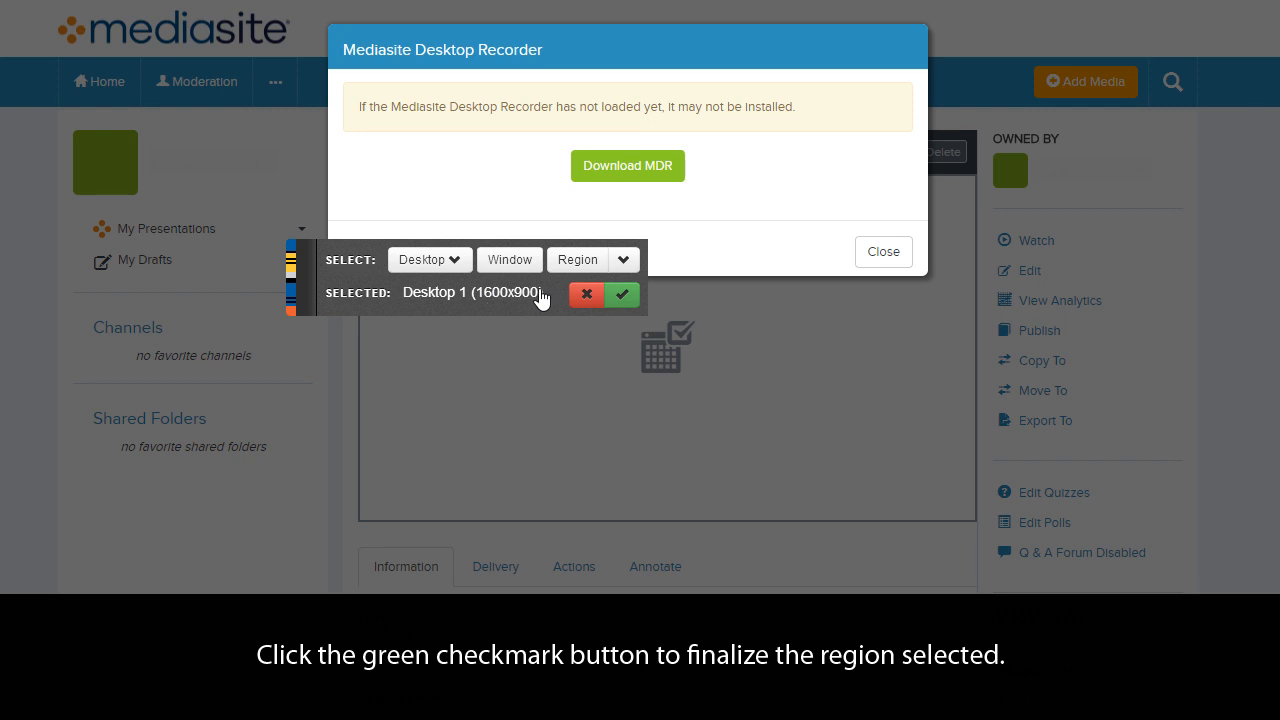
click(621, 294)
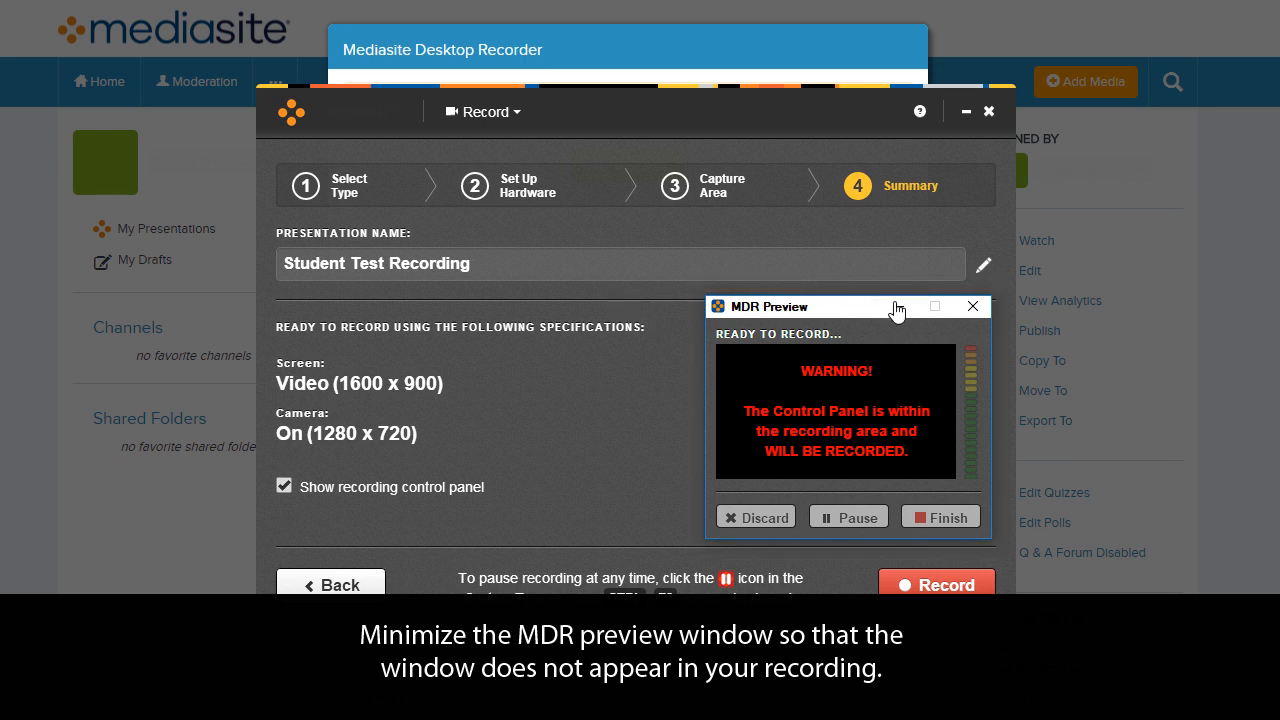
Minimize the preview and record nearly four minutes, leaving it paused
click(934, 306)
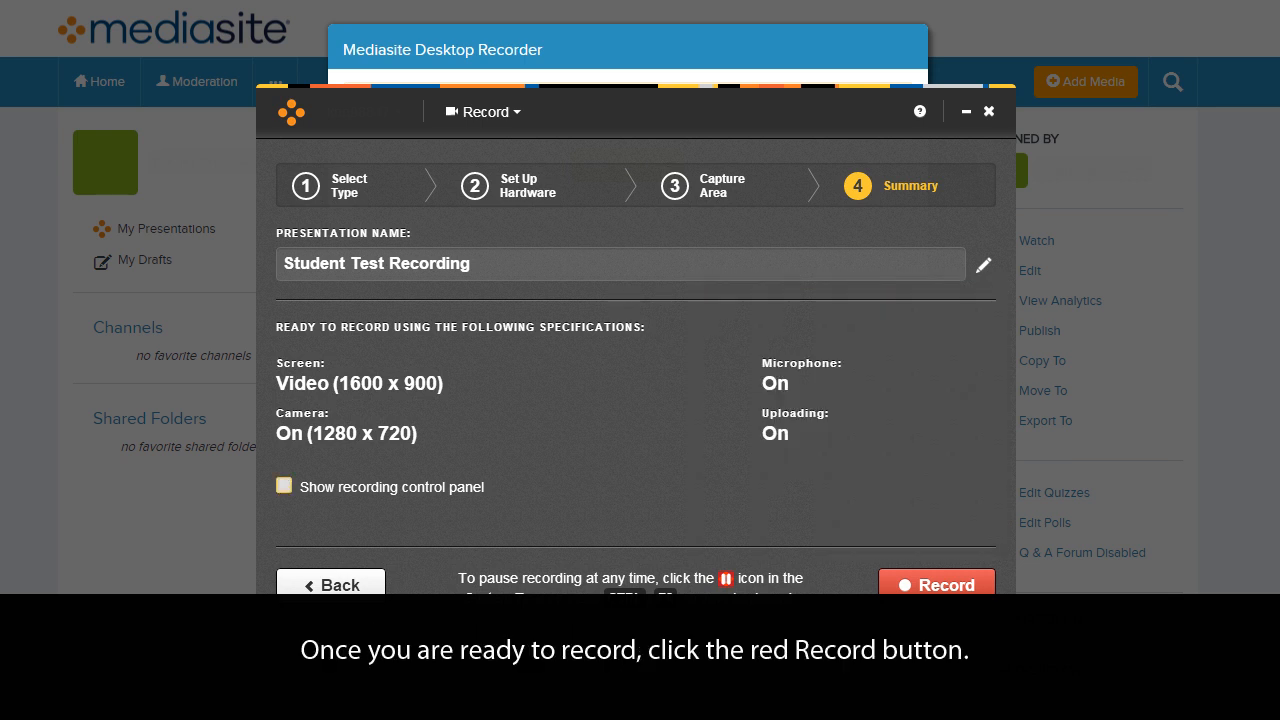
mouse_move(936, 584)
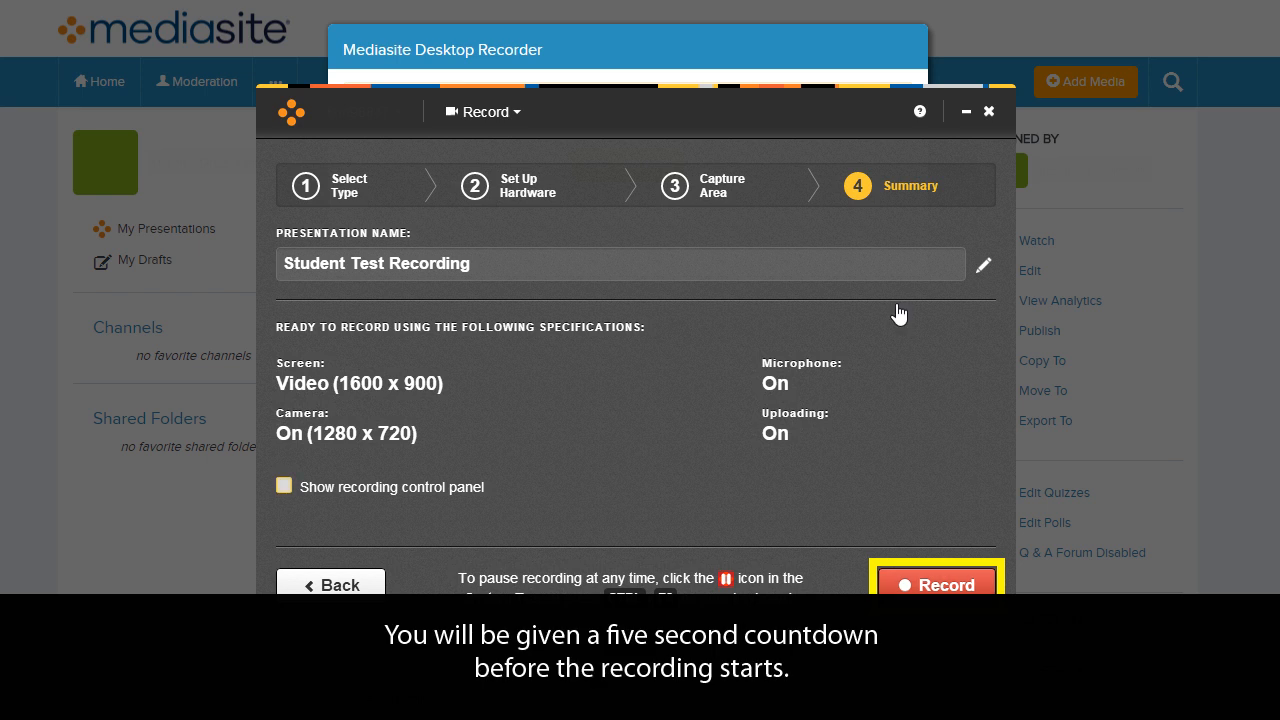
click(936, 585)
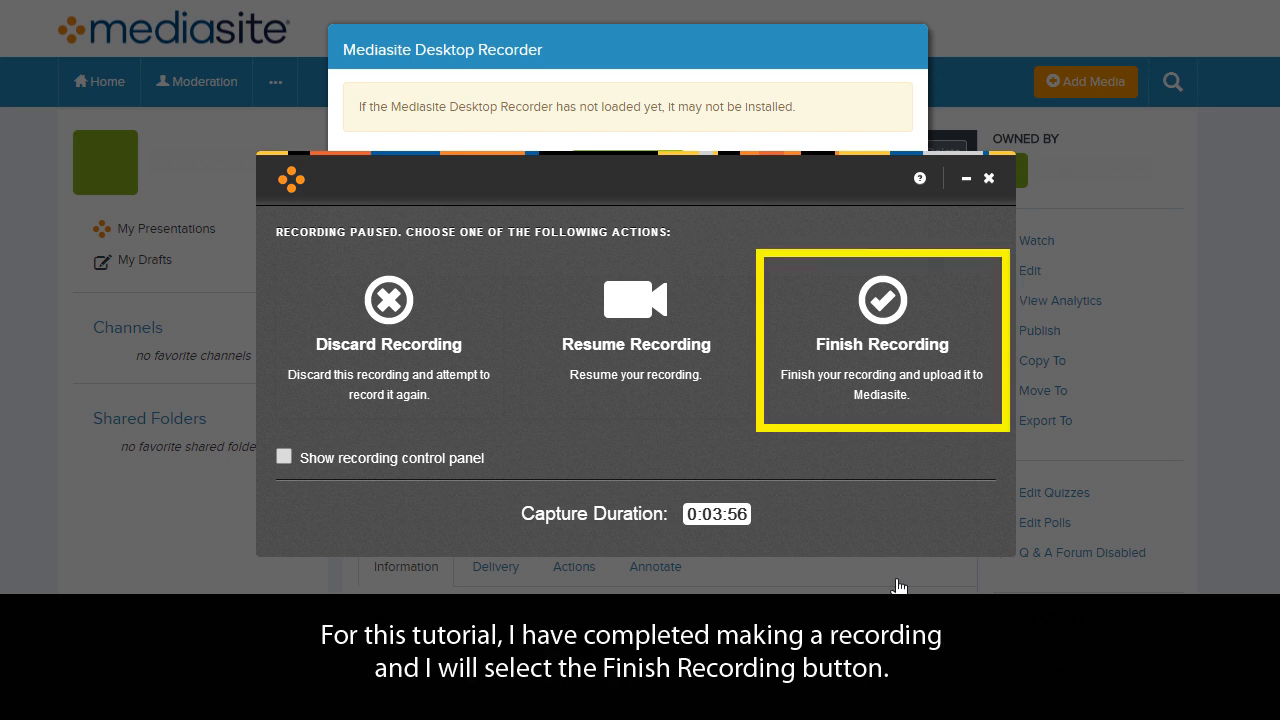
Finish and upload the 'Student Test Recording' recording
click(881, 340)
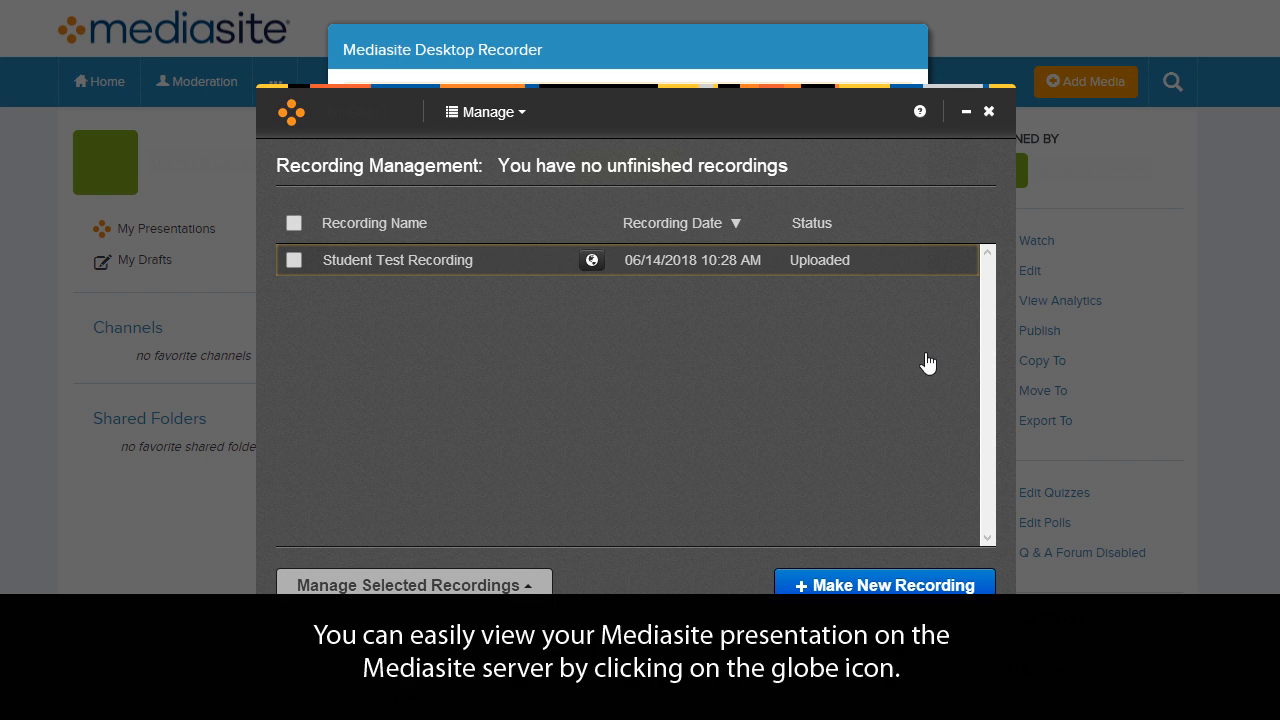
mouse_move(592, 260)
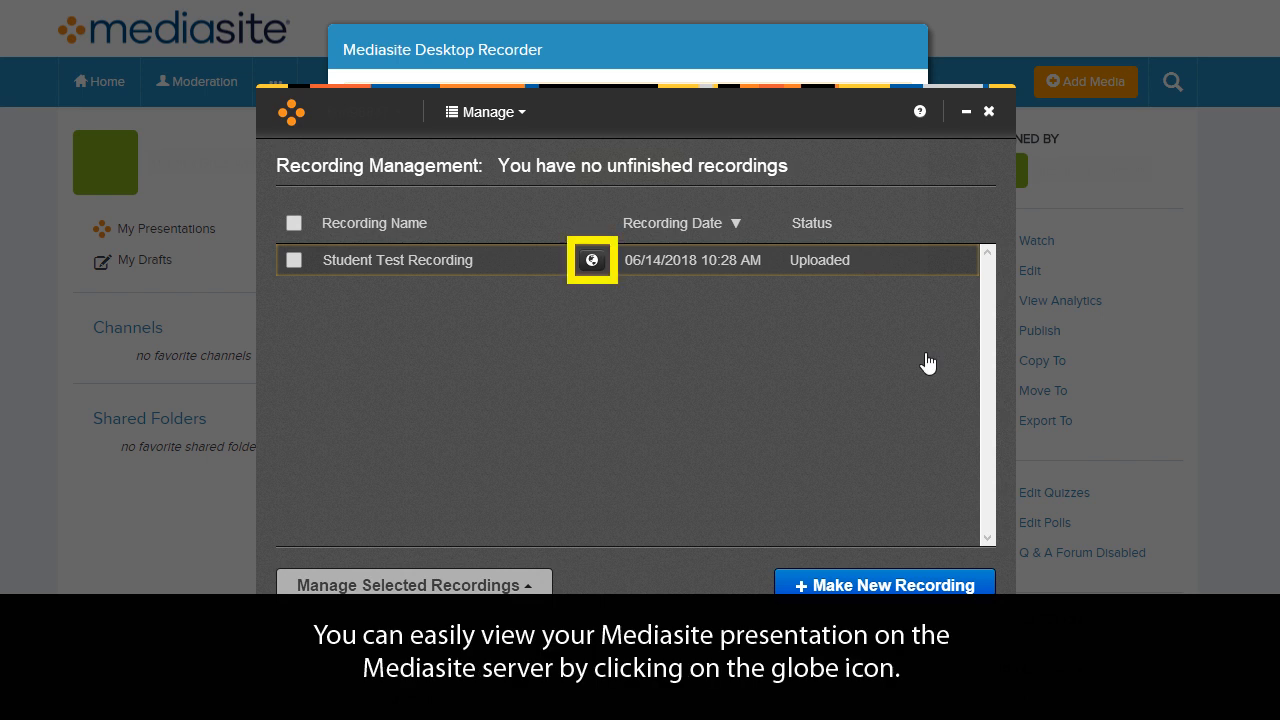
mouse_move(592, 260)
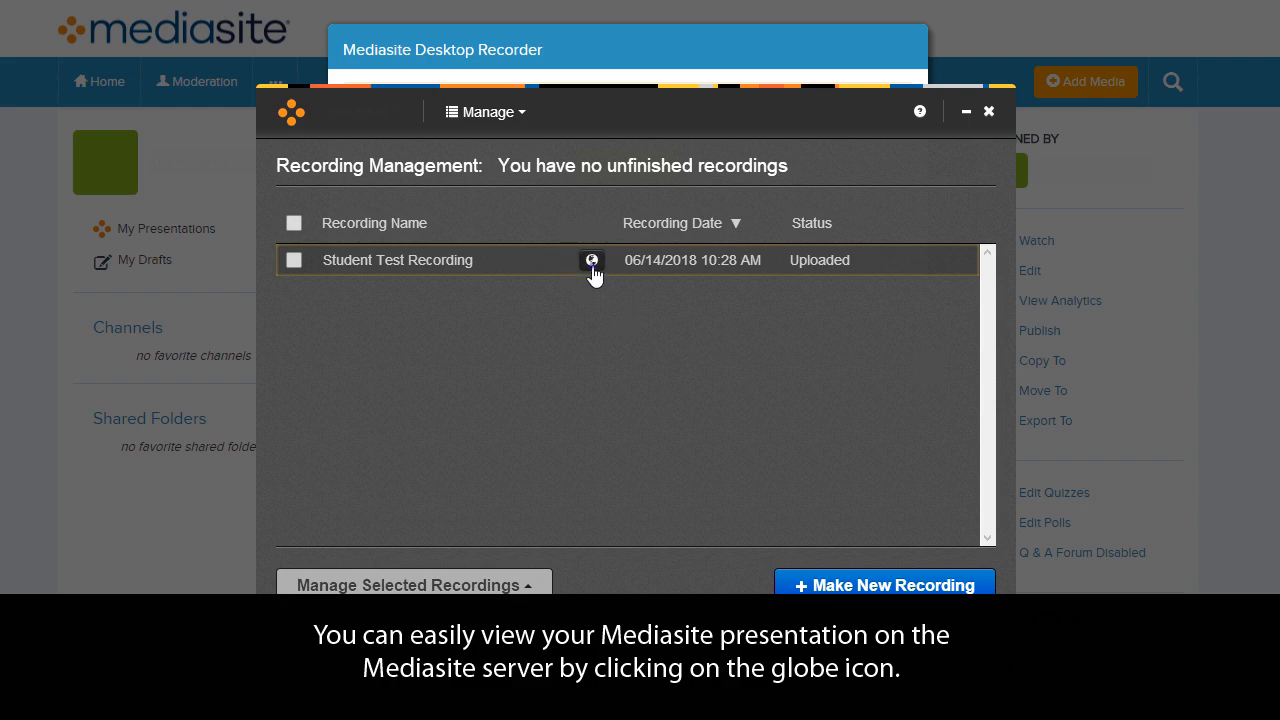
Open 'Student Test Recording' on the Mediasite server to preview it
click(591, 260)
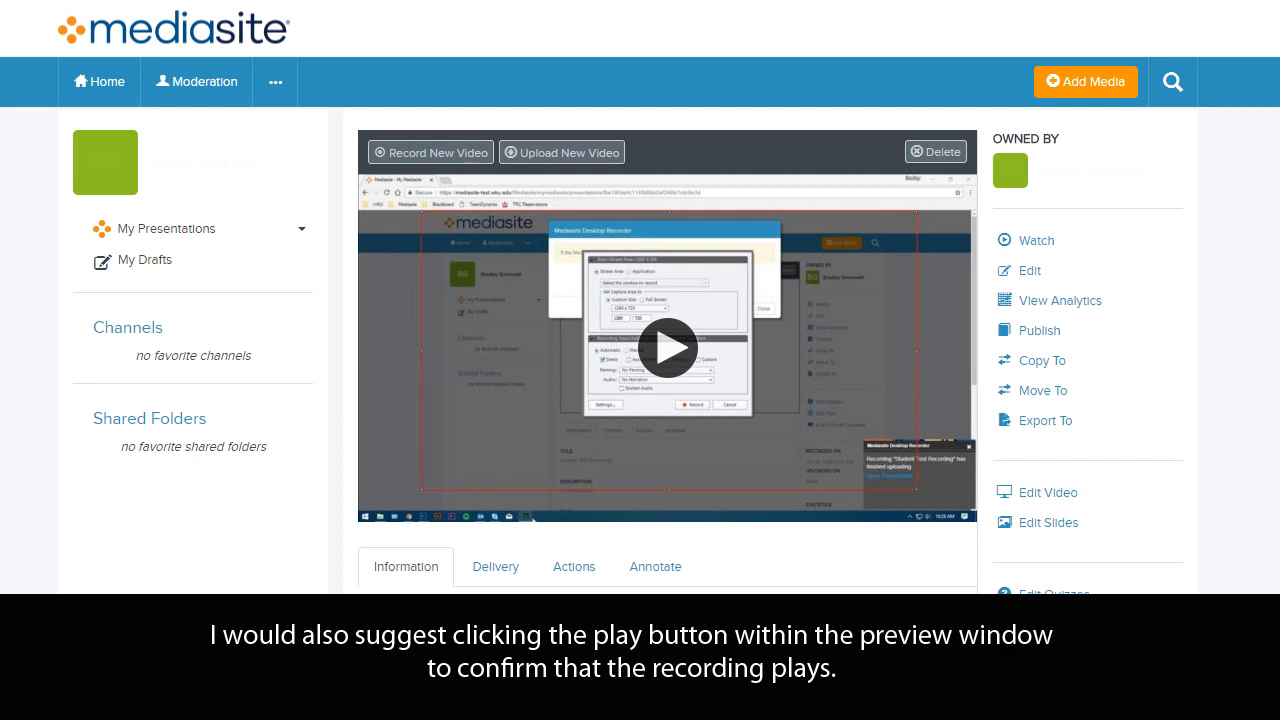
mouse_move(667, 349)
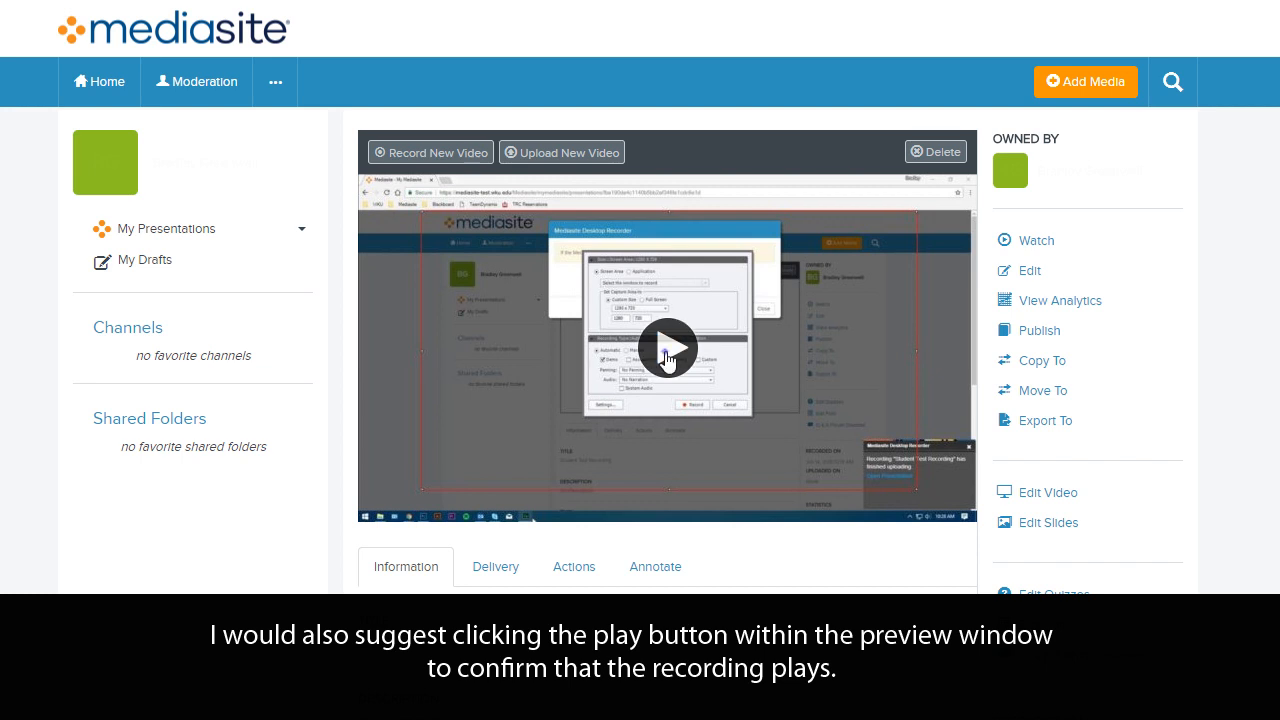